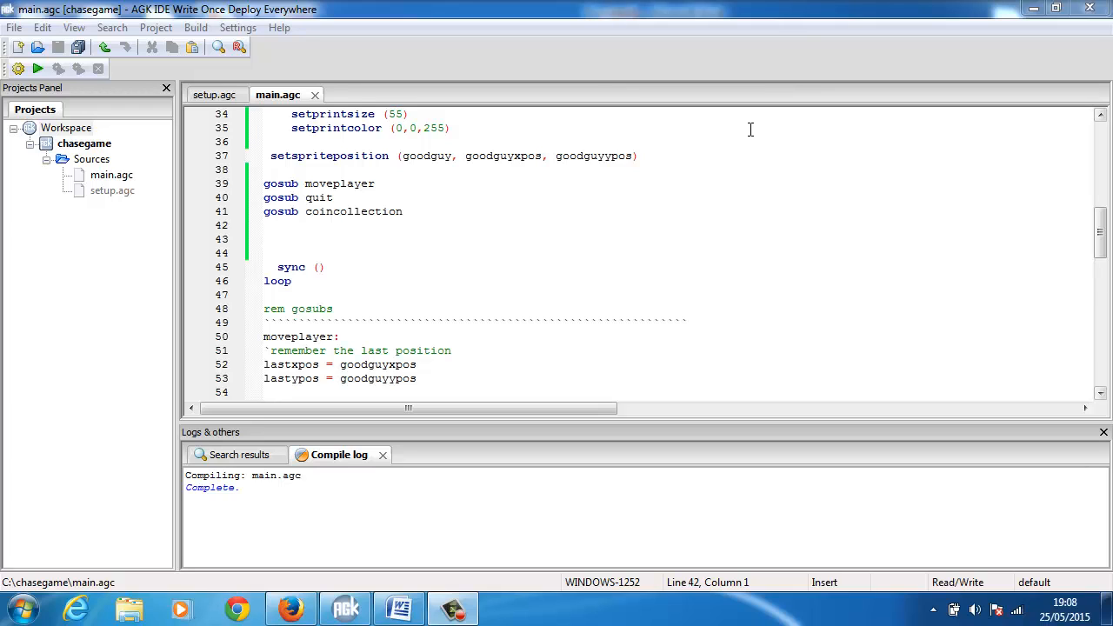
- Select the time = 6 and time# = timer() lines in the Word notes and return to the chasegame code
click(278, 27)
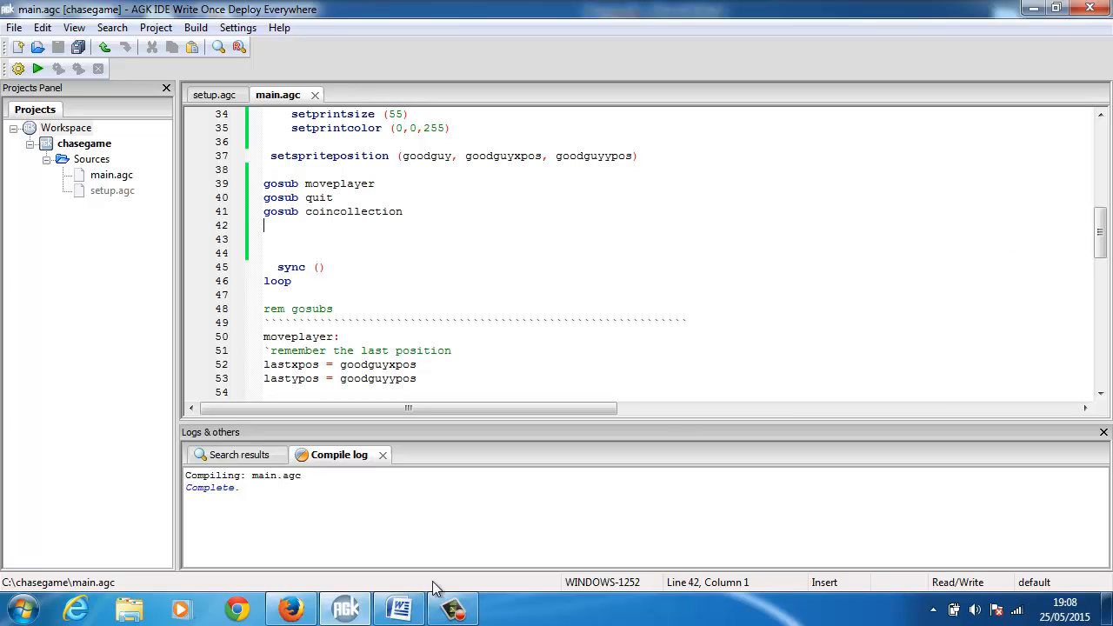
mouse_move(400, 607)
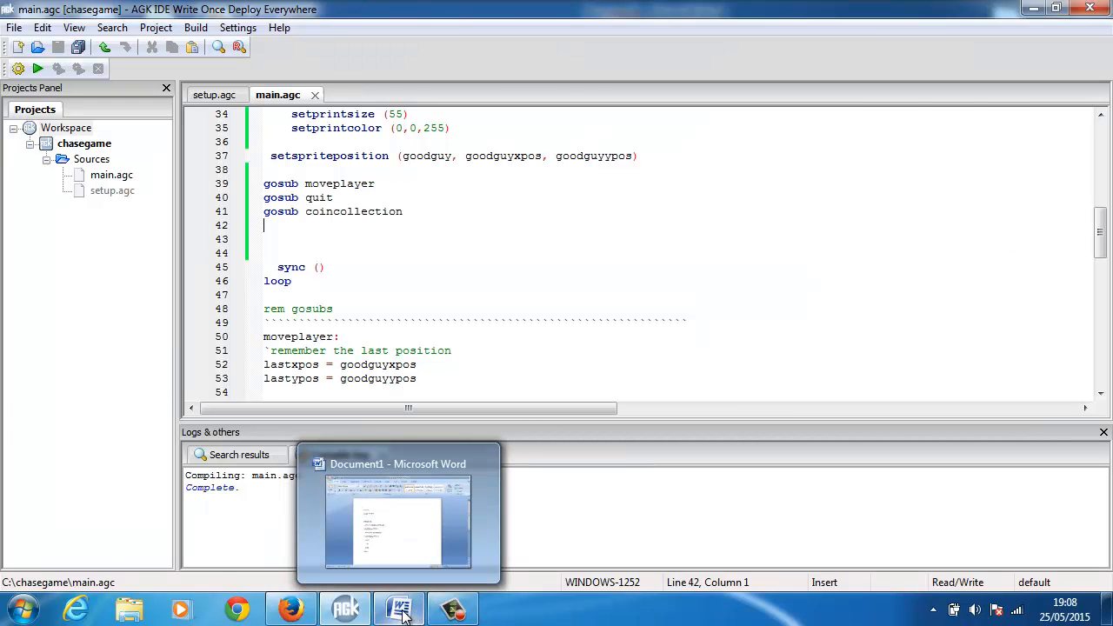
click(397, 514)
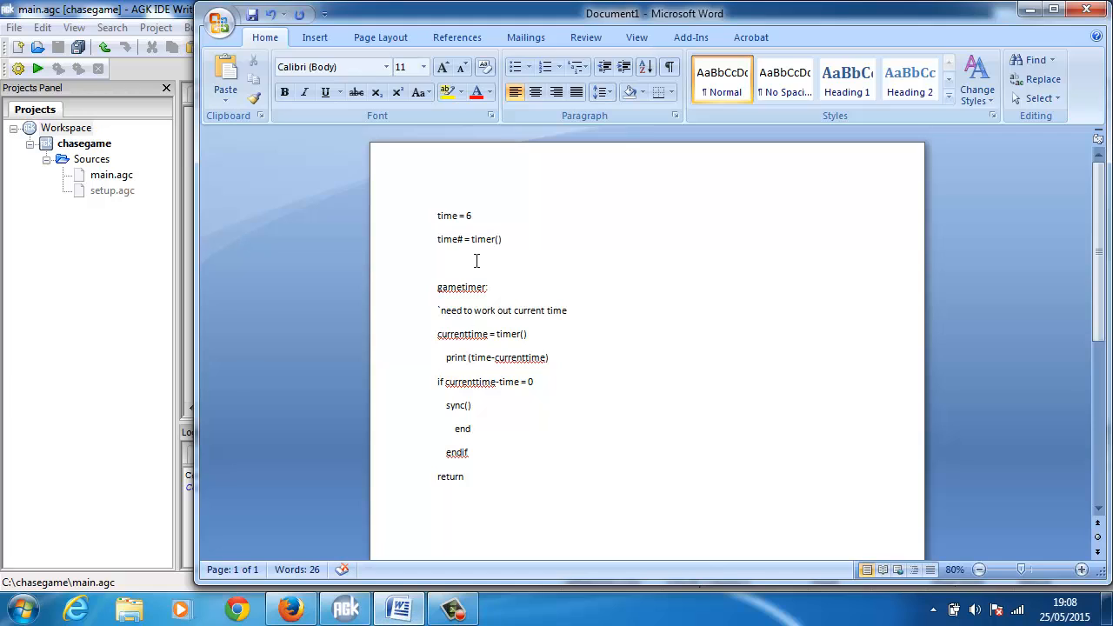
drag(438, 216, 501, 240)
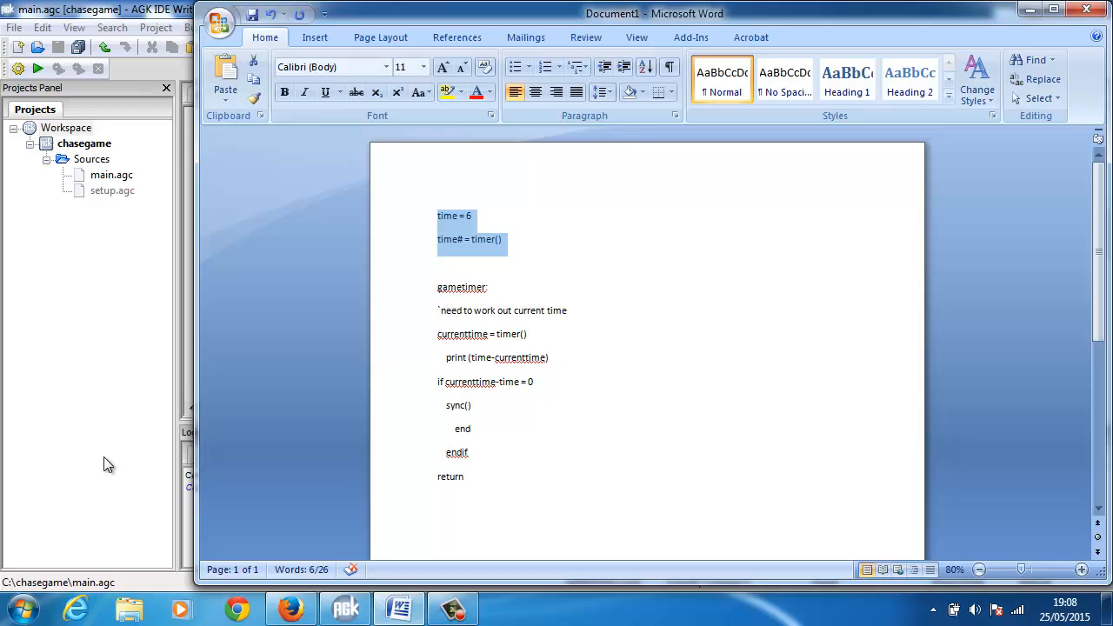
click(344, 609)
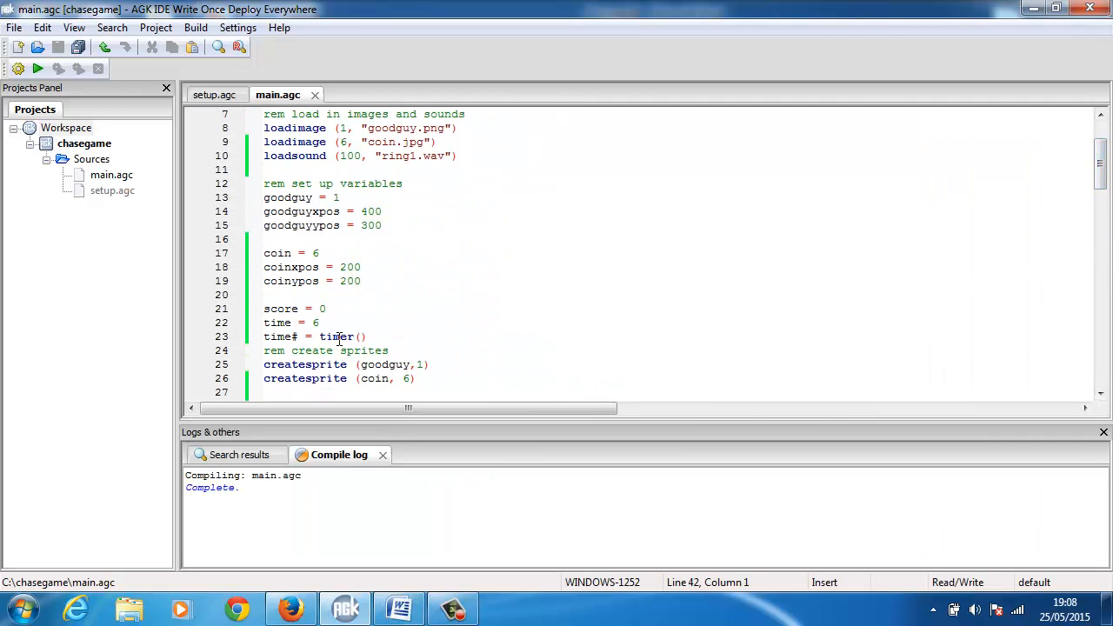
- Enter time# = timer() below time = 6 and score = 0 in main.agc's variable setup
click(321, 321)
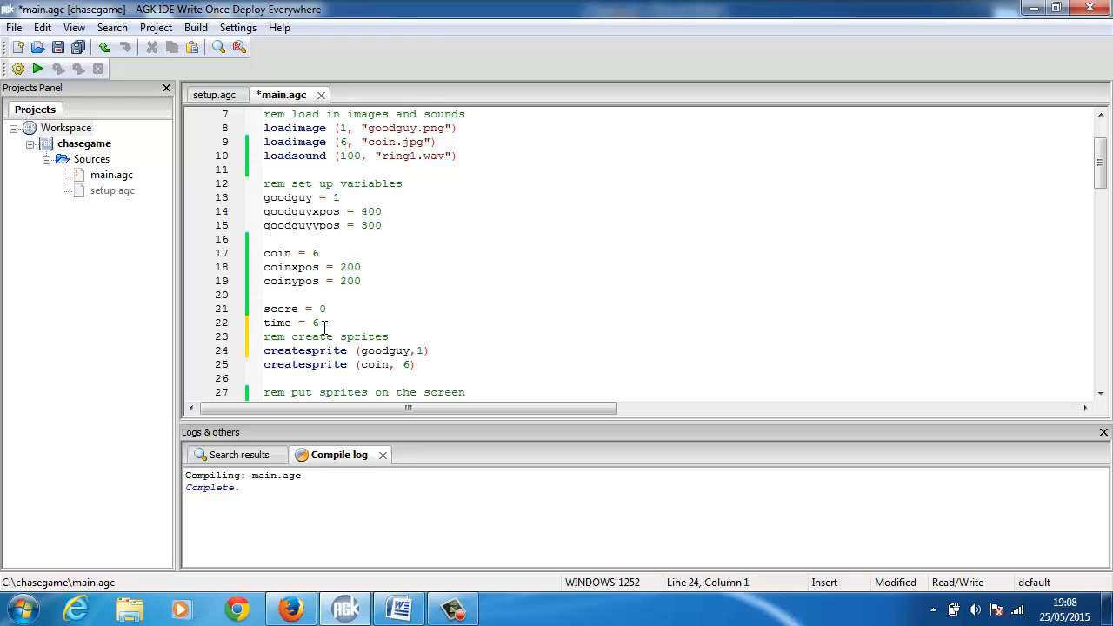
text(time# = timer())
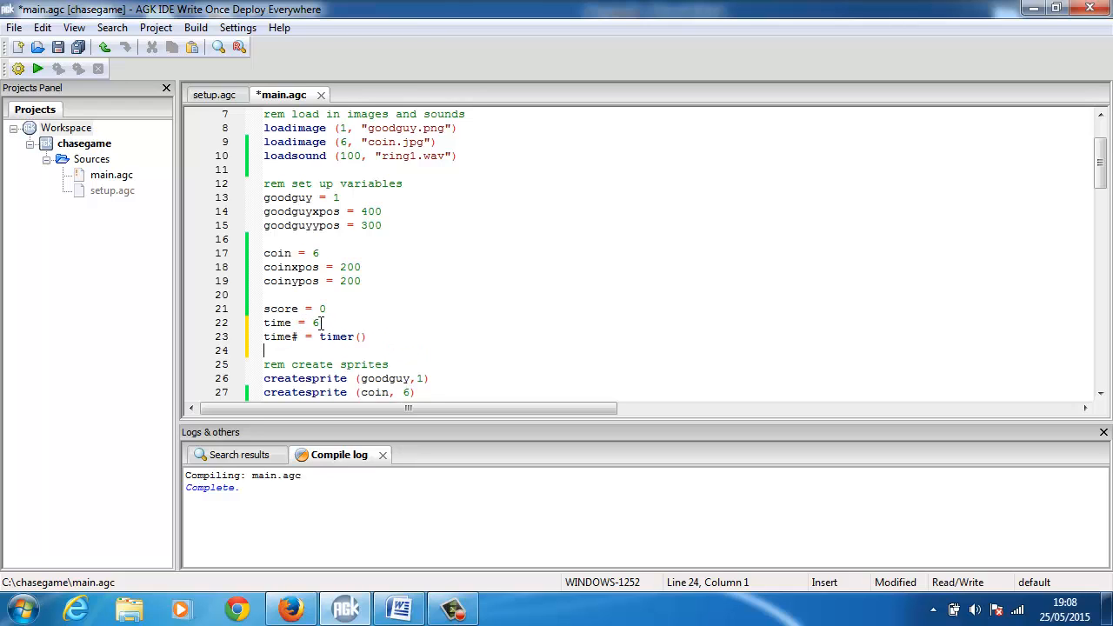
click(320, 322)
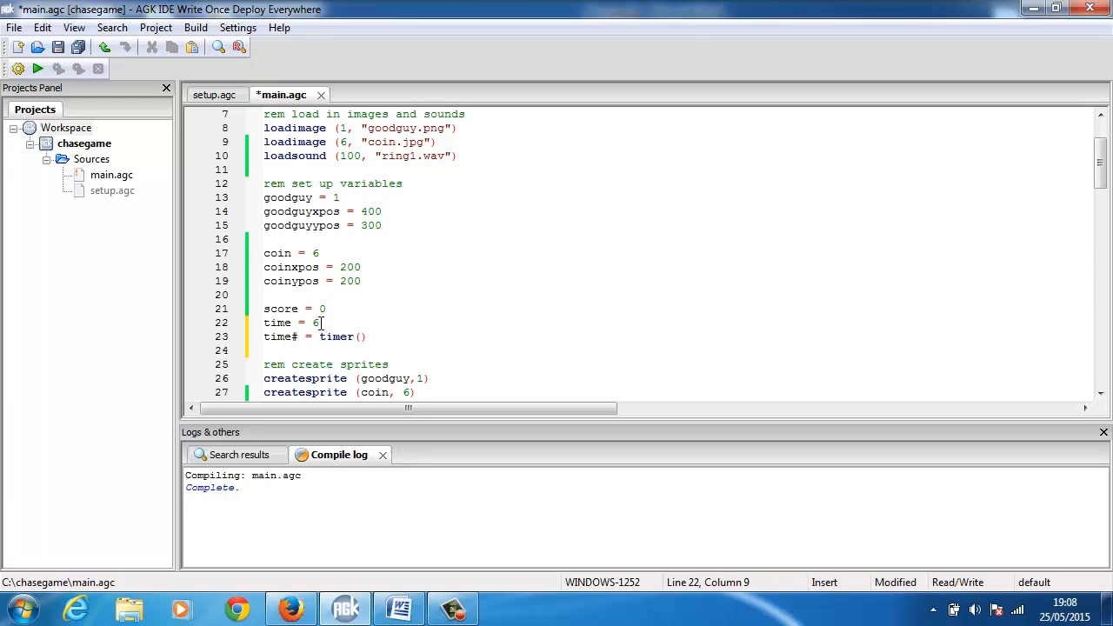
click(299, 337)
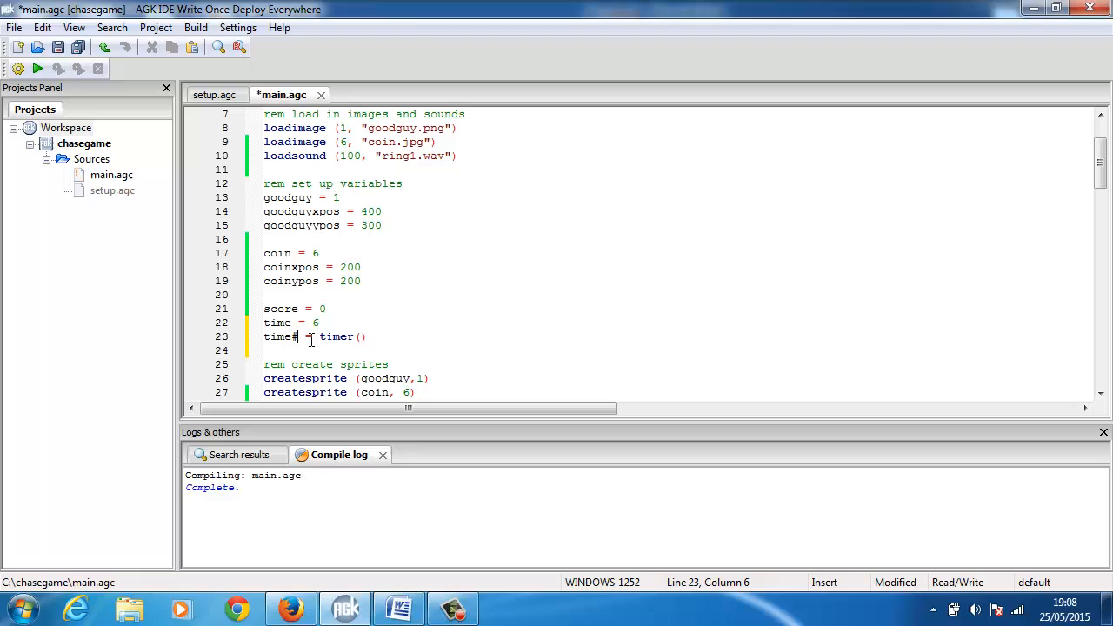
double_click(338, 337)
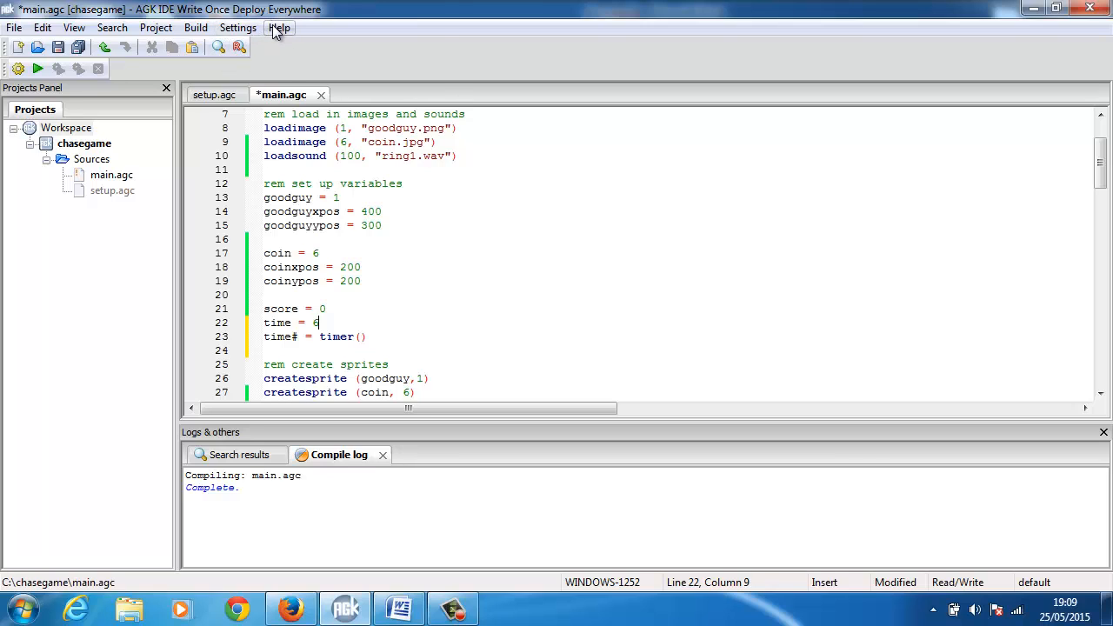
click(279, 28)
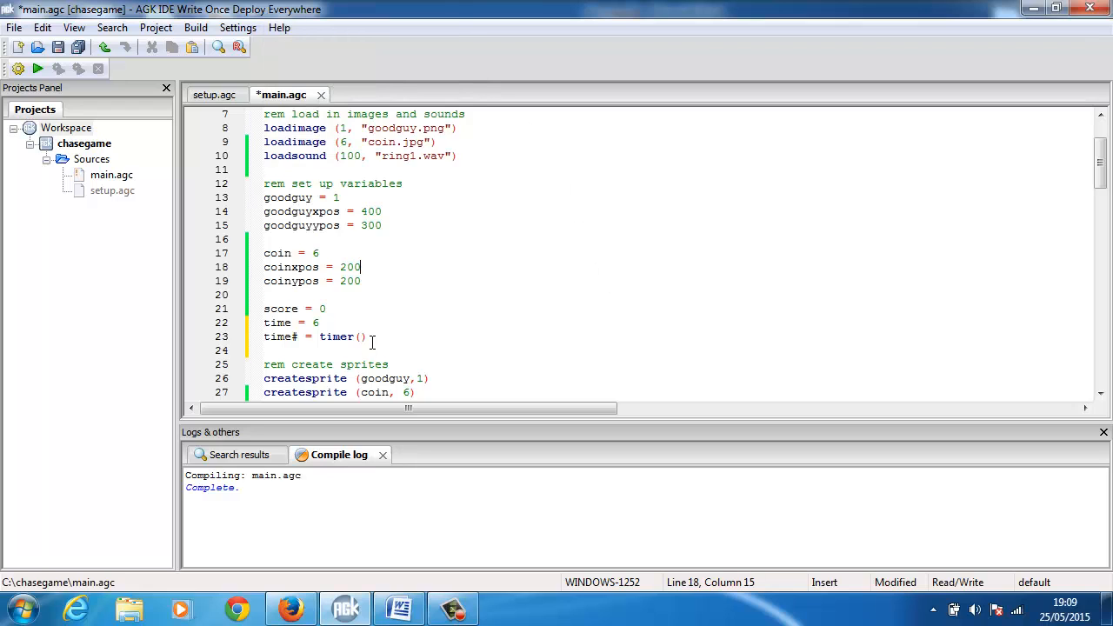
double_click(338, 338)
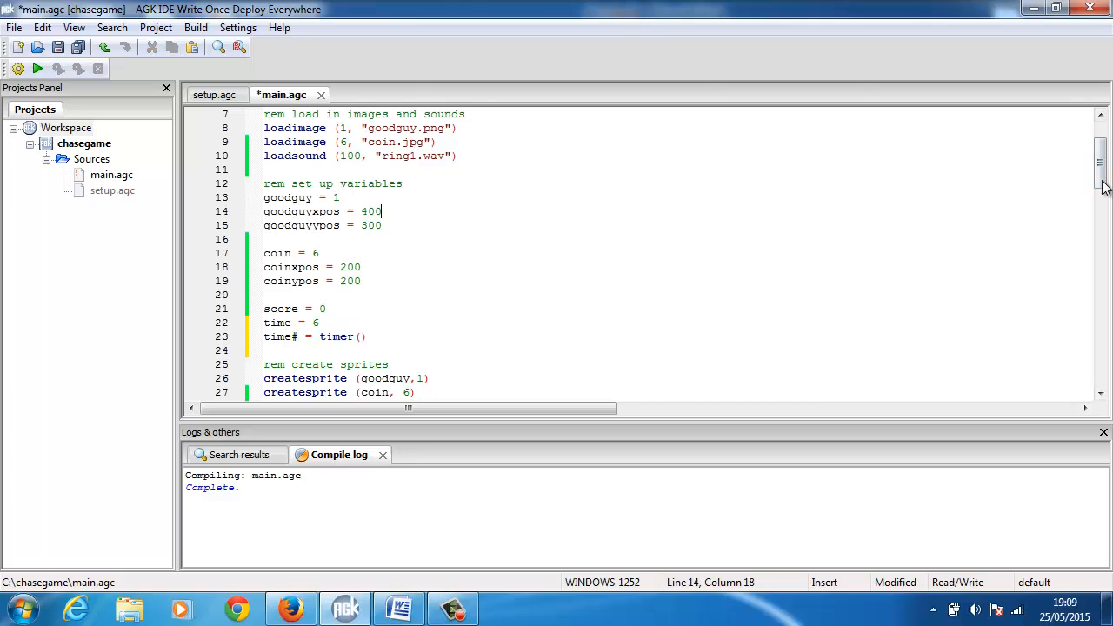
- Add gosub gametimer to the do loop, then fetch the gametimer routine from the Word notes
scroll(down, 3)
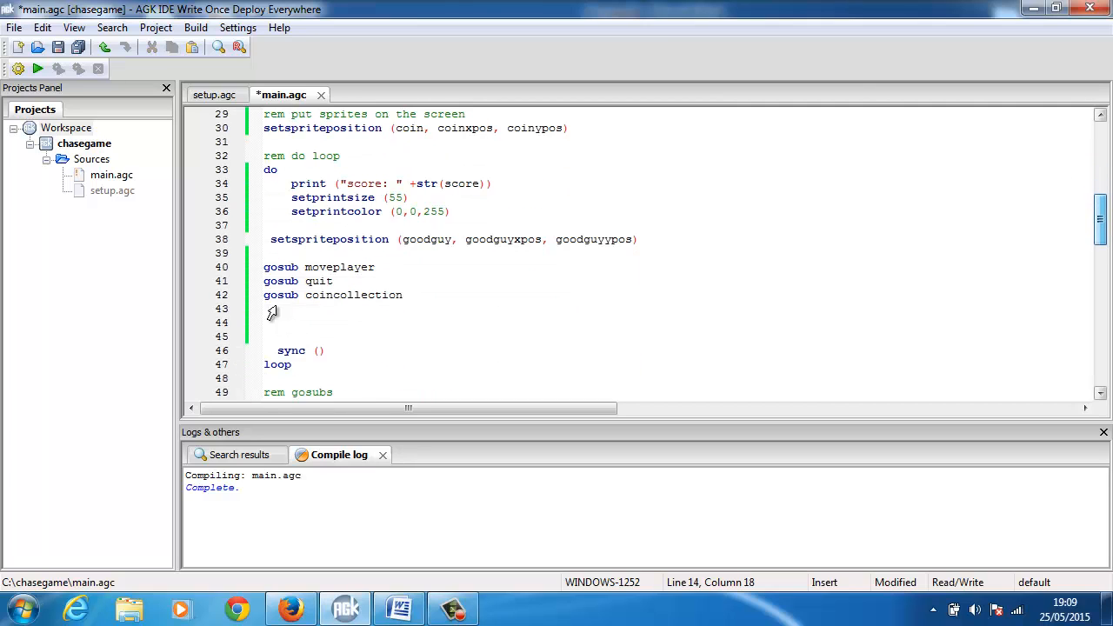
text(gosub)
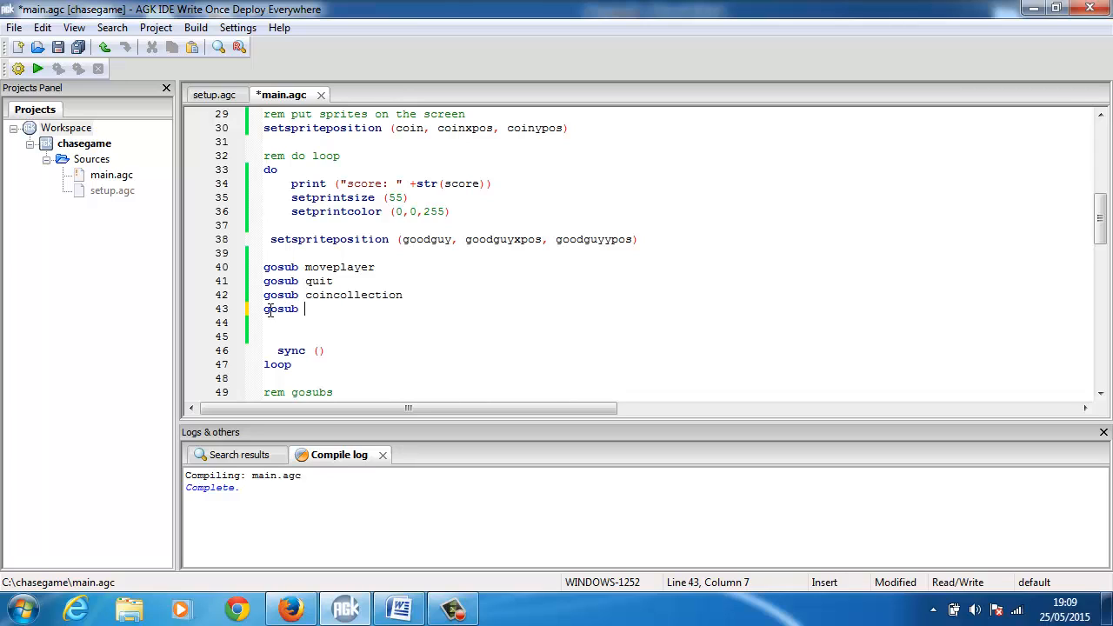
text(gameti)
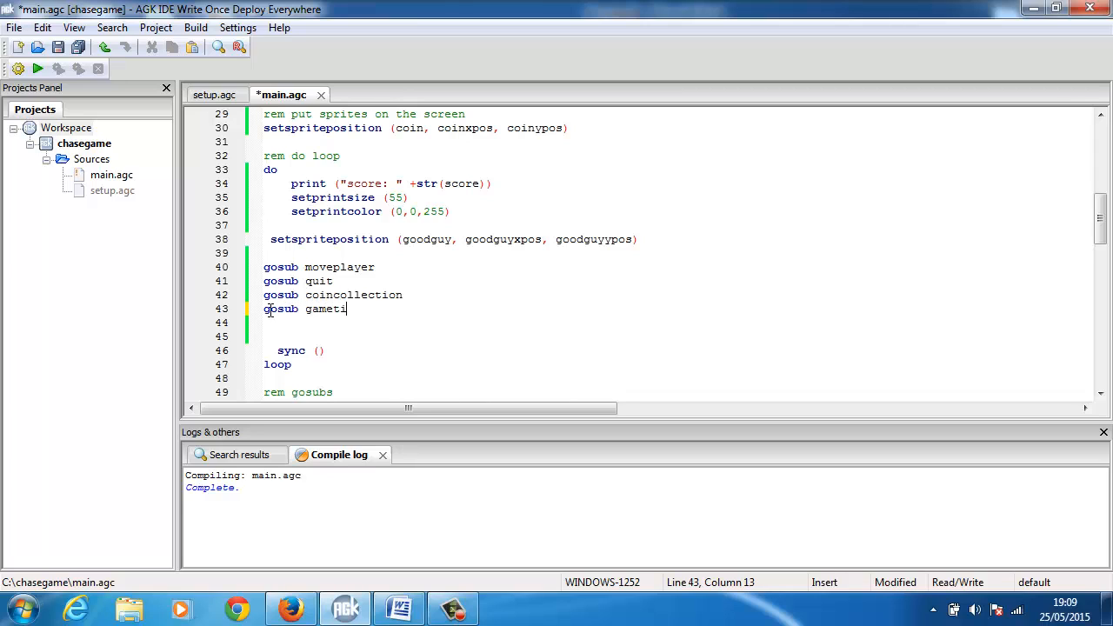
text(mer)
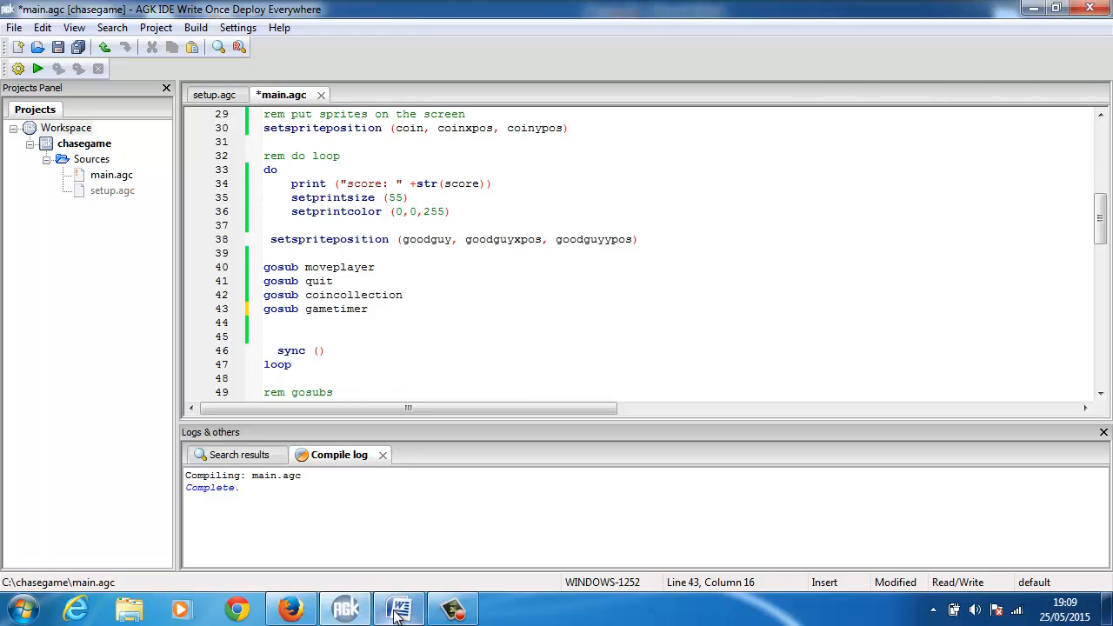
click(399, 609)
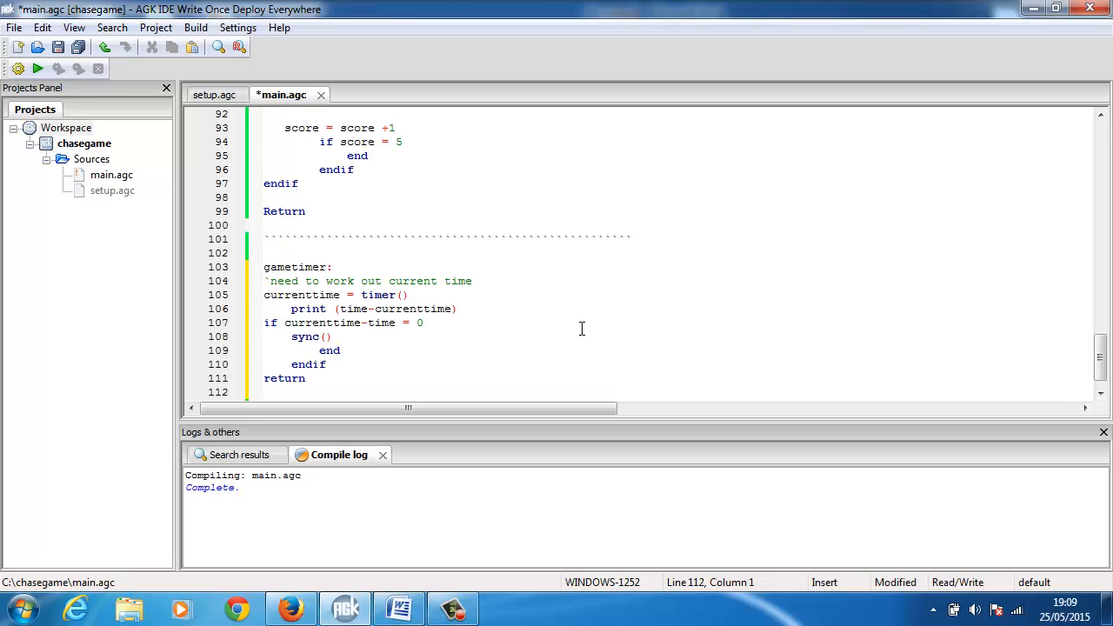
- Check time# = timer() above, then align sync(), end and endif in the gametimer if block
click(264, 393)
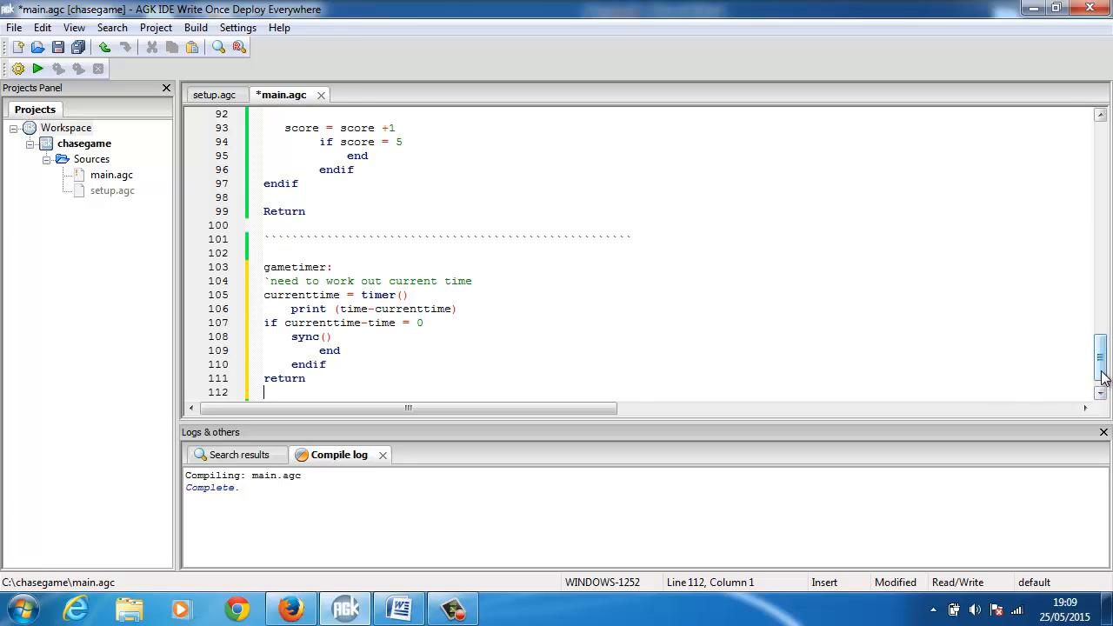
scroll(up, 3)
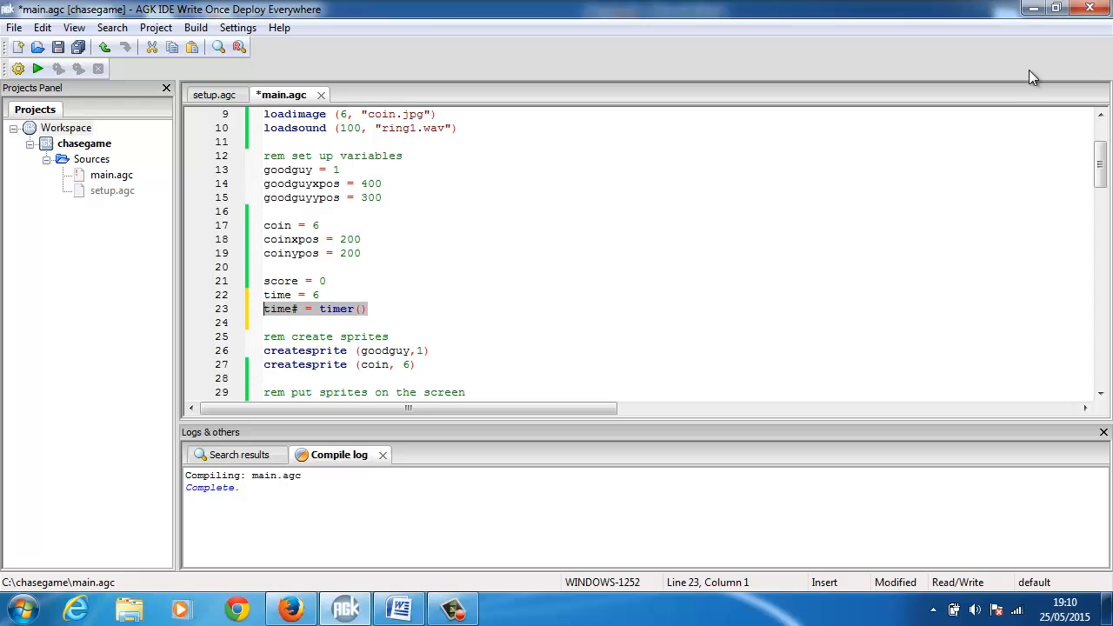
scroll(down, 3)
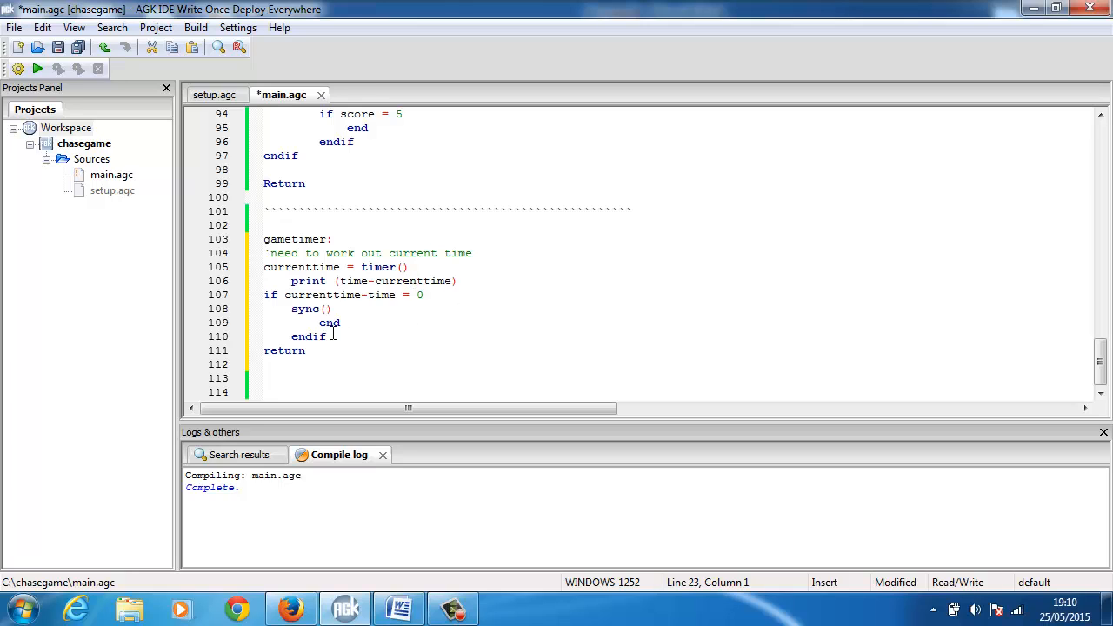
mouse_move(351, 302)
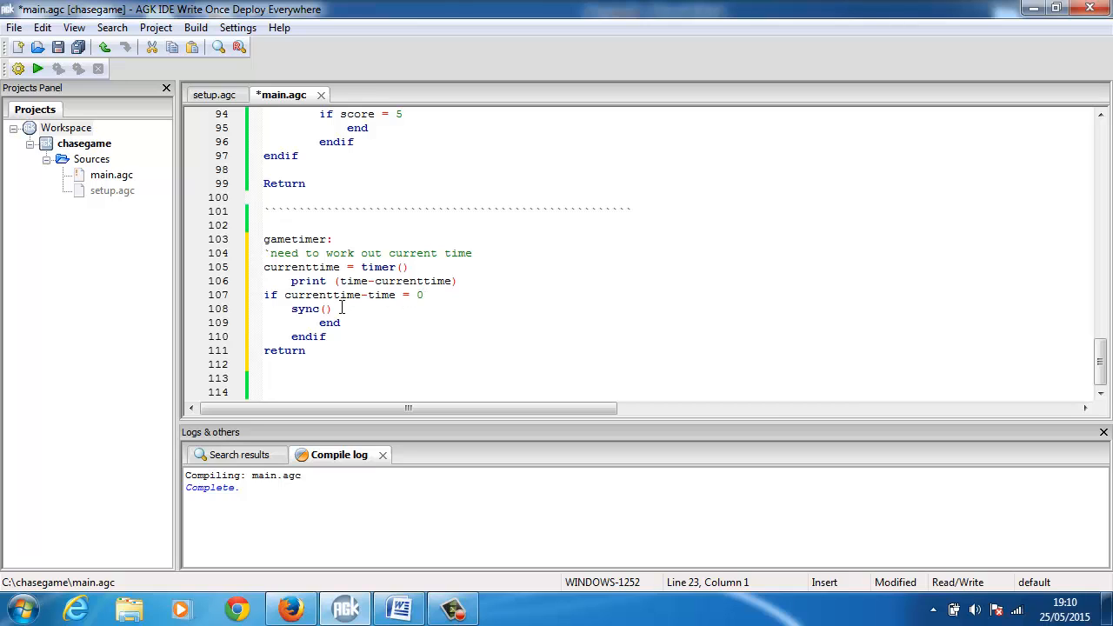
double_click(312, 310)
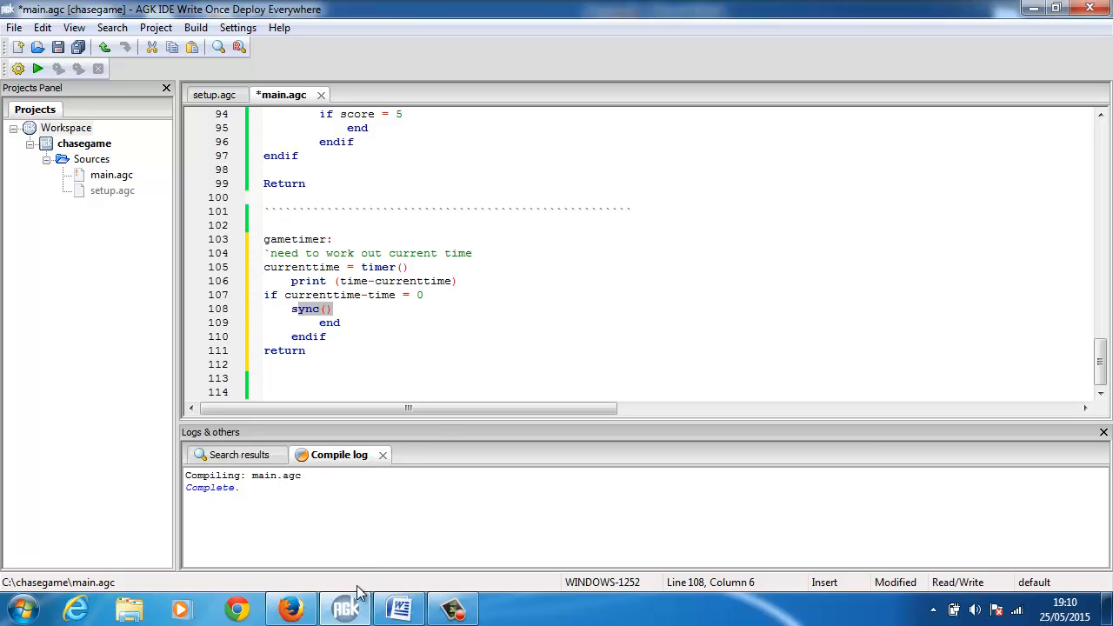
mouse_move(345, 607)
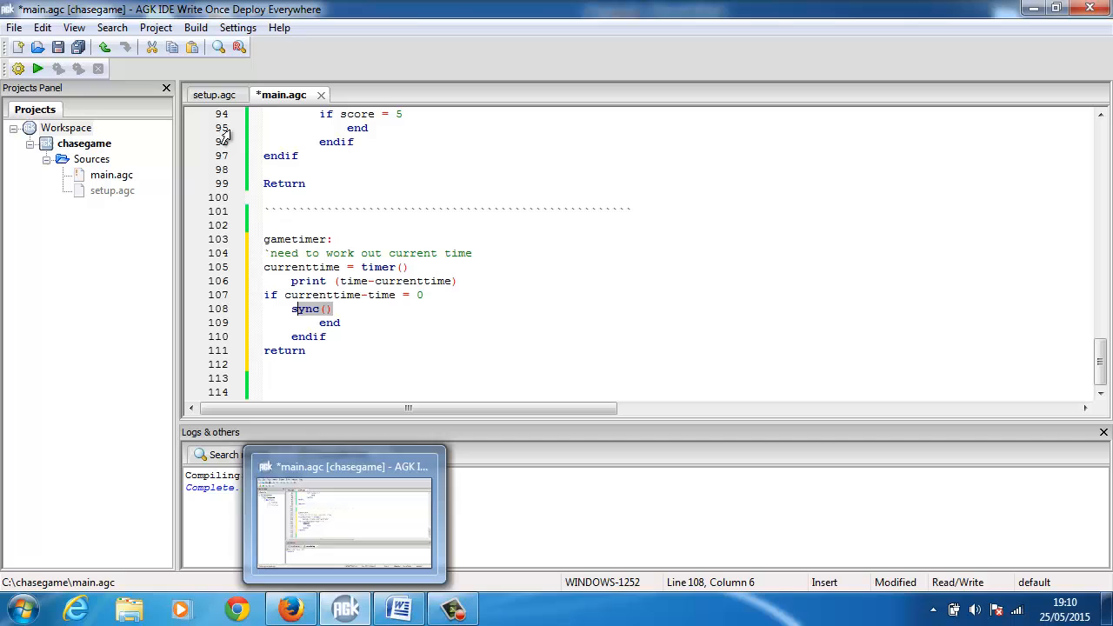
- Run the chasegame project and let it finish after the AGK trial splash
click(39, 69)
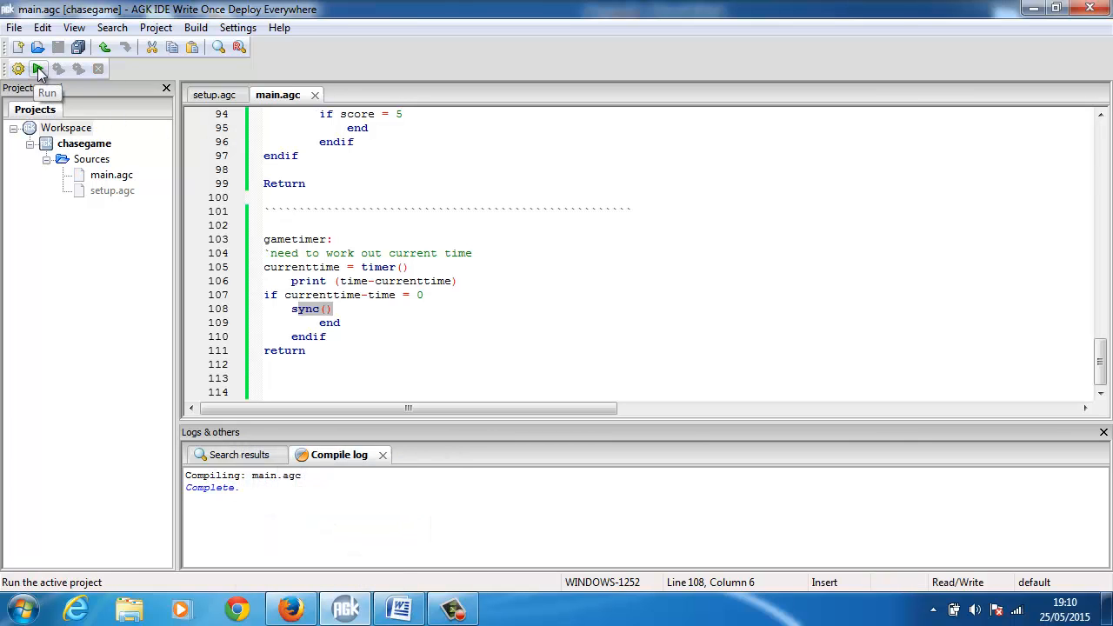
click(38, 70)
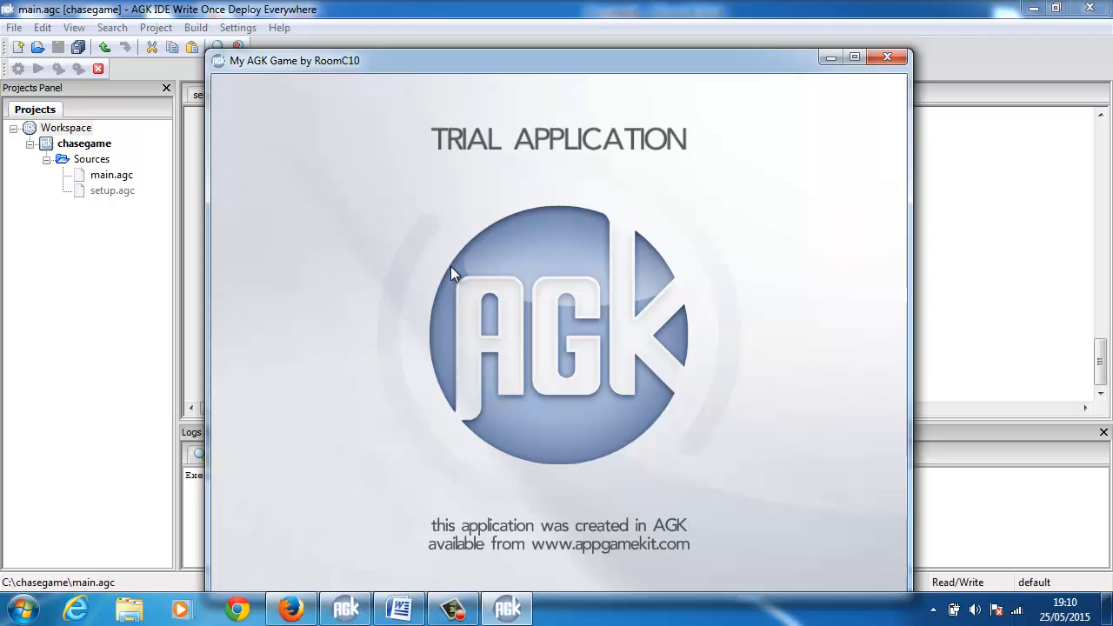
click(887, 56)
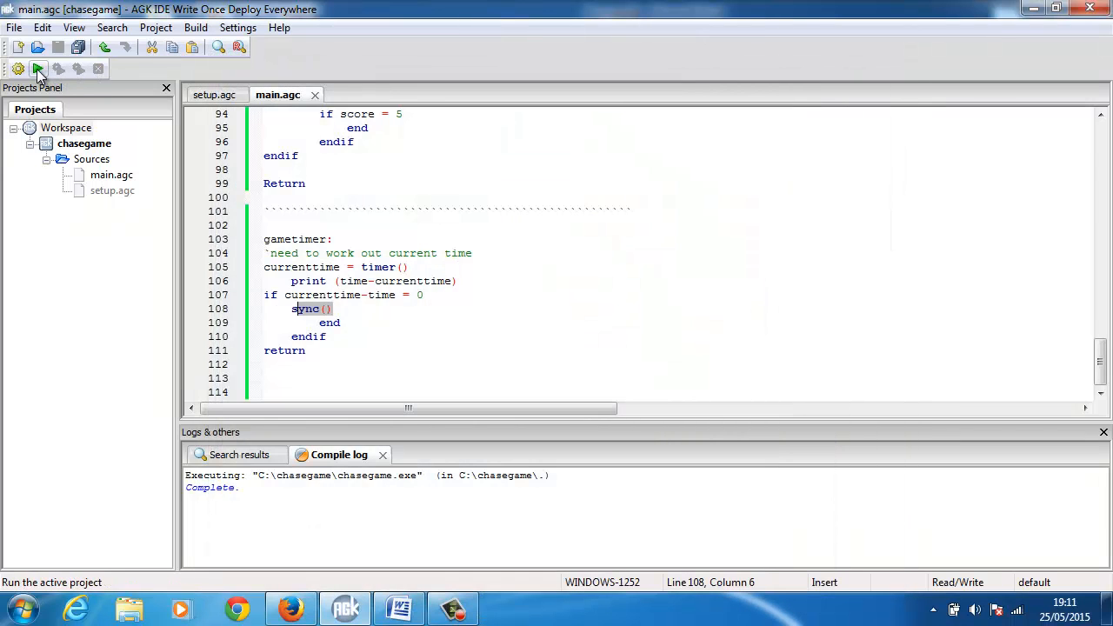
click(38, 70)
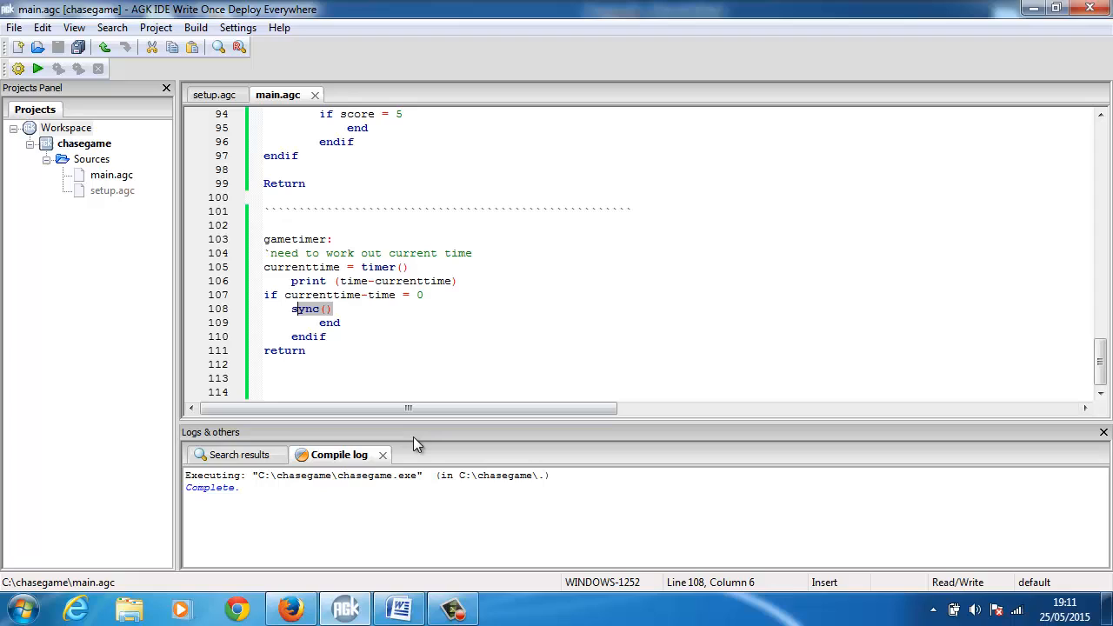
mouse_move(598, 287)
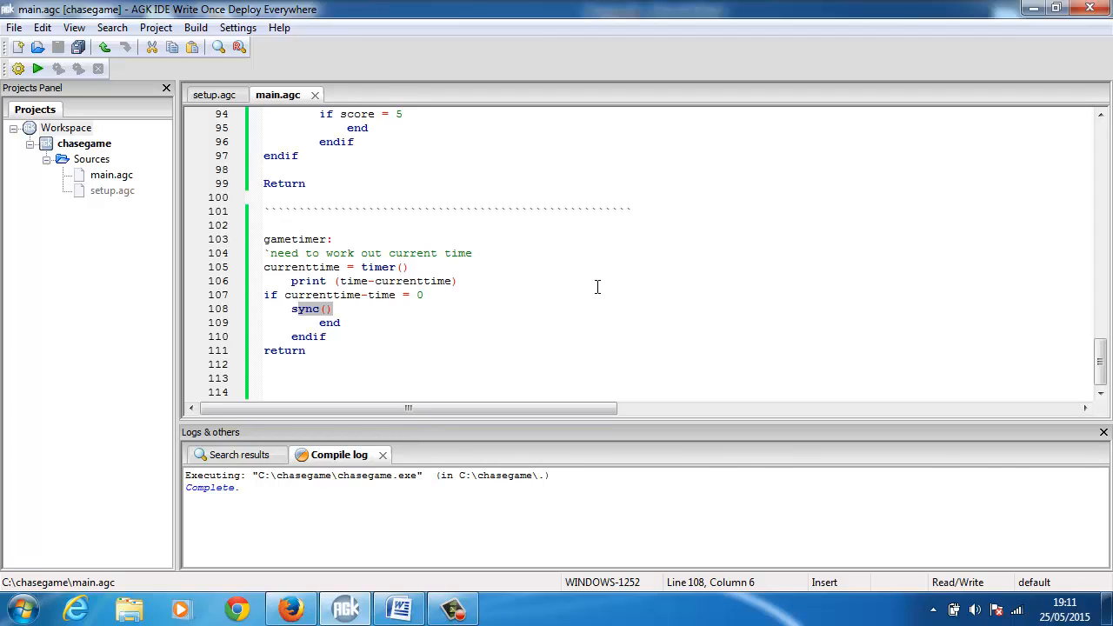